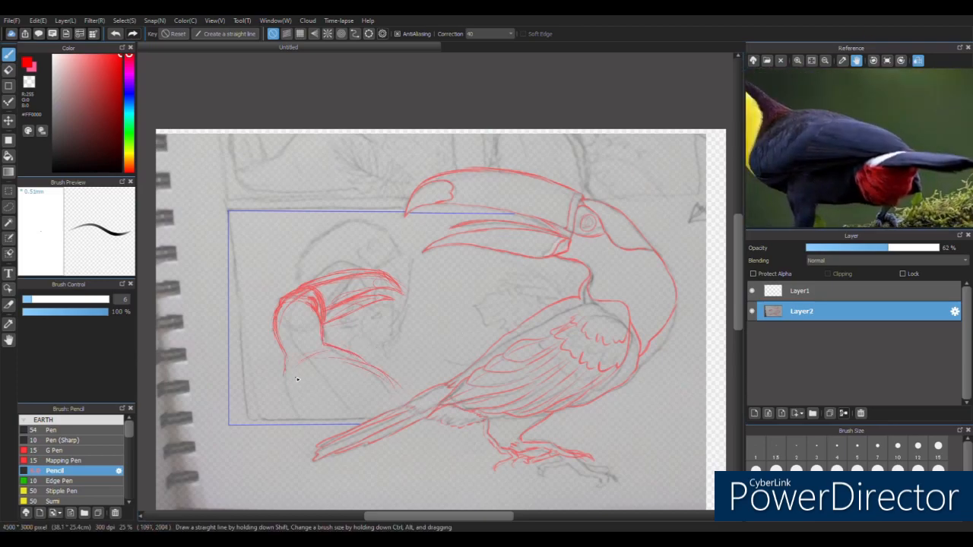
- Trace the toucan's beak contour in bold black ink over the red sketch
drag(281, 380, 304, 403)
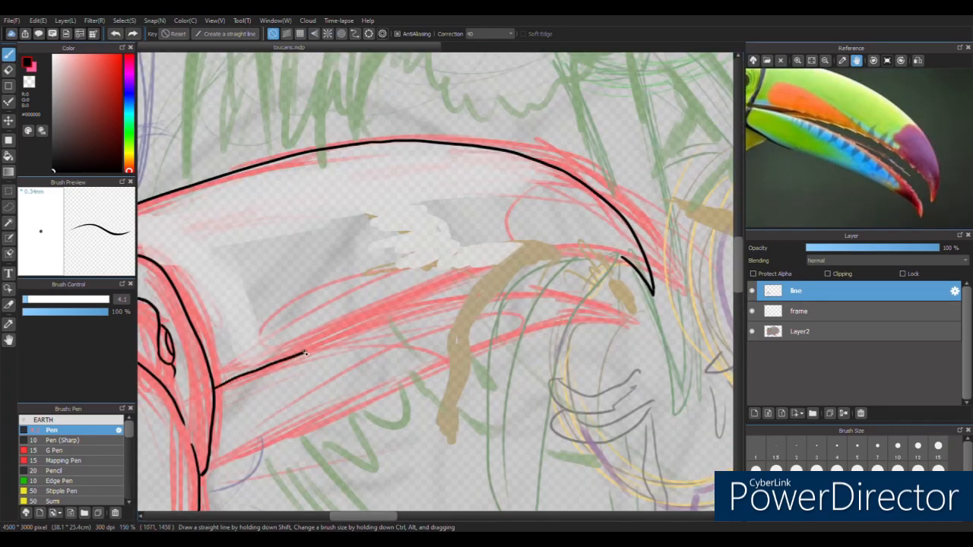
- Ink the beak's upper edge and serrated cutting edge in black lineart
drag(304, 353, 624, 266)
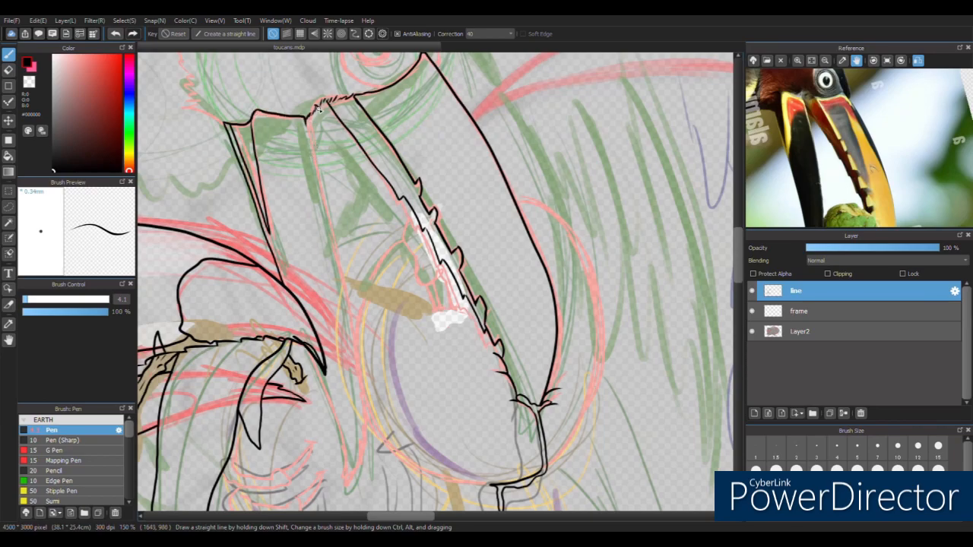
drag(312, 106, 349, 483)
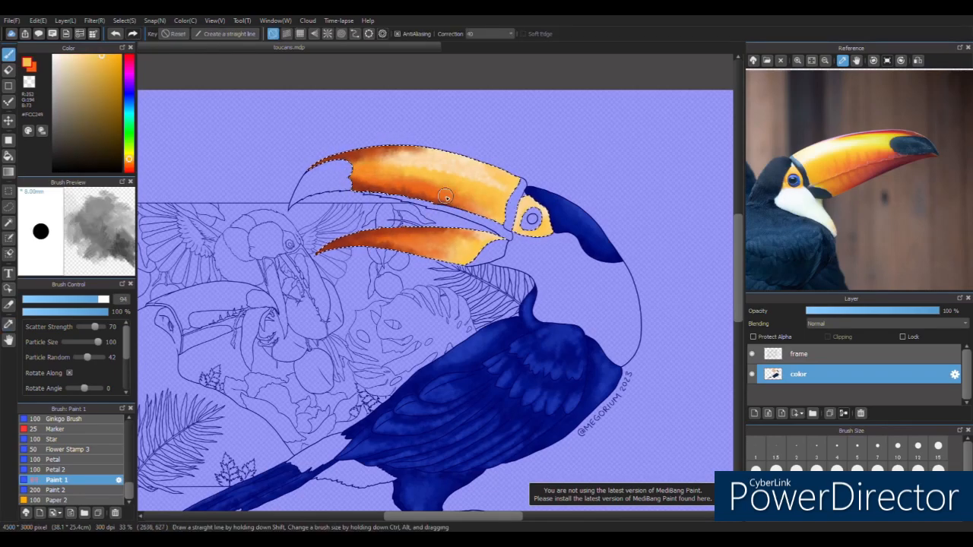
- Shade the upper beak orange, then paint the eye dark blue with a pale highlight
drag(444, 198, 472, 247)
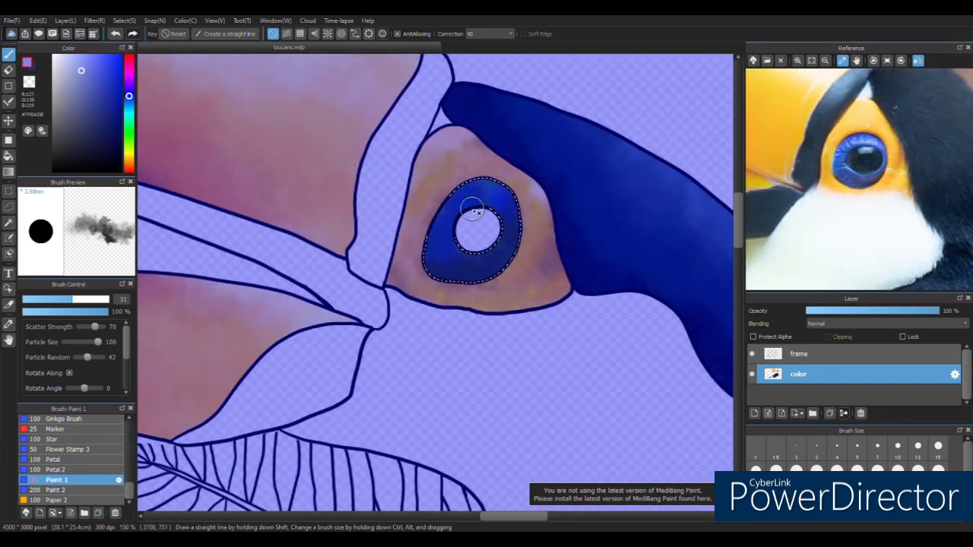
drag(471, 210, 487, 195)
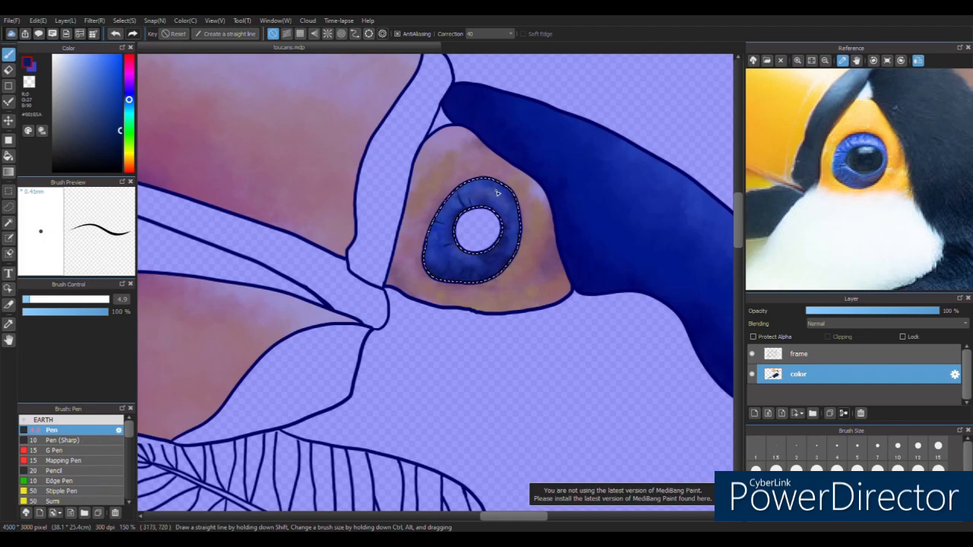
click(64, 459)
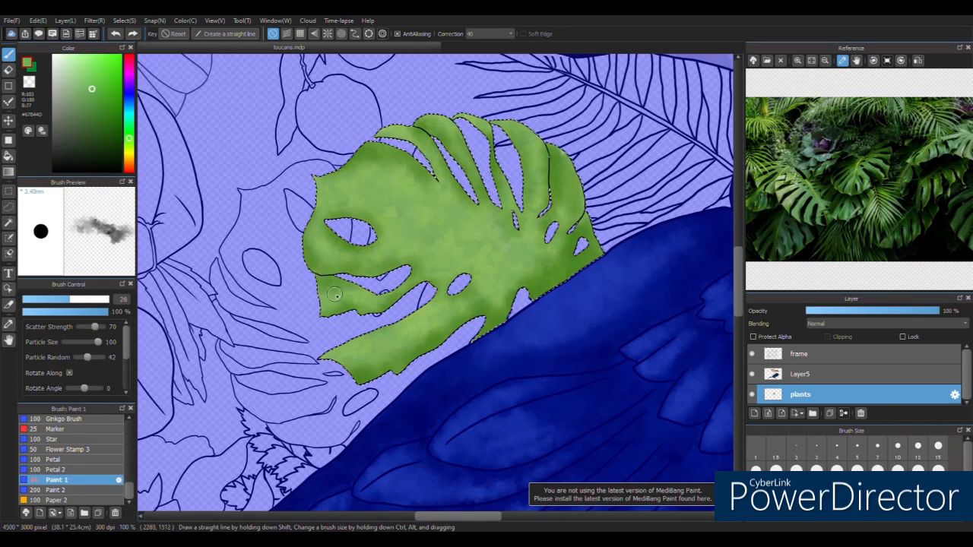
- Paint the monstera leaf green and deepen it with darker green dabs
drag(358, 281, 372, 327)
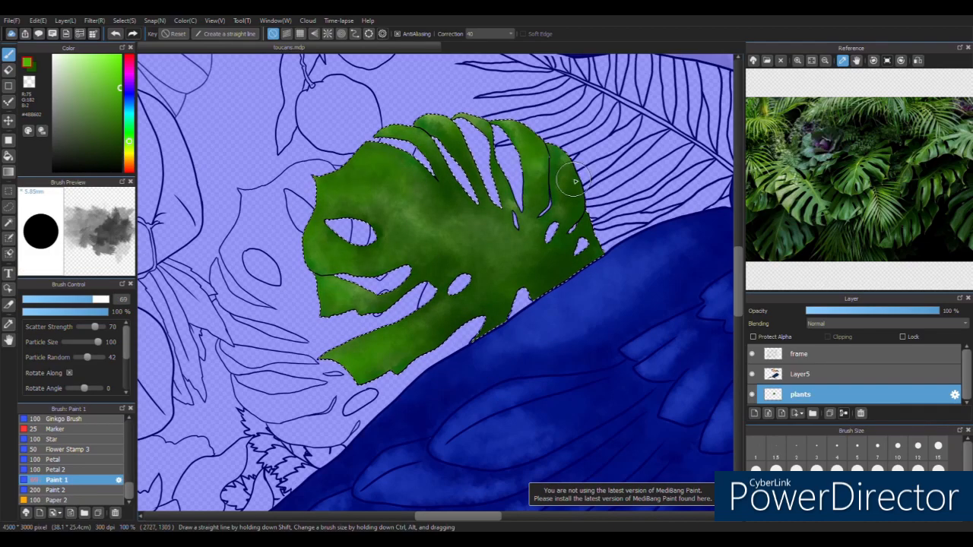
click(63, 459)
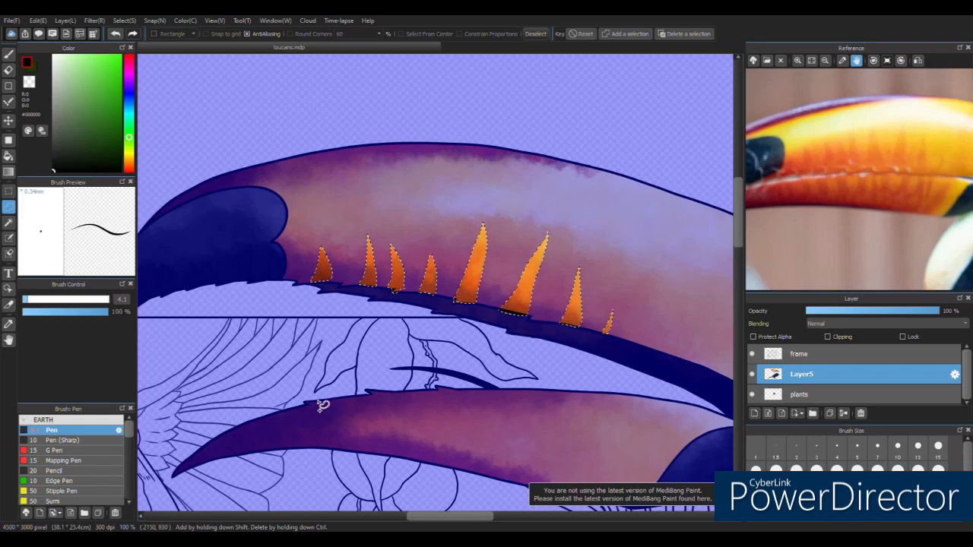
- Add orange beak serrations, a bluish-green second monstera leaf, and red on the mangoes
drag(319, 395, 495, 426)
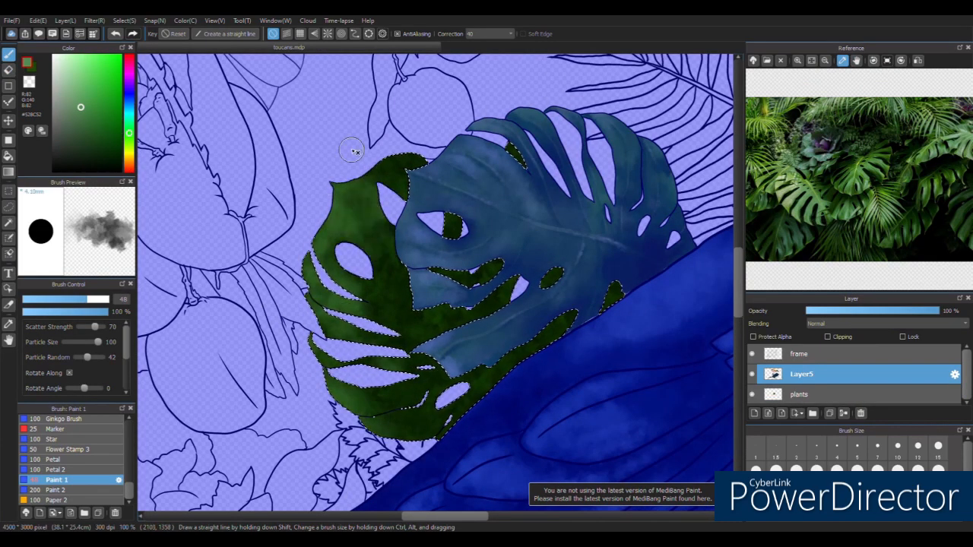
drag(352, 149, 479, 342)
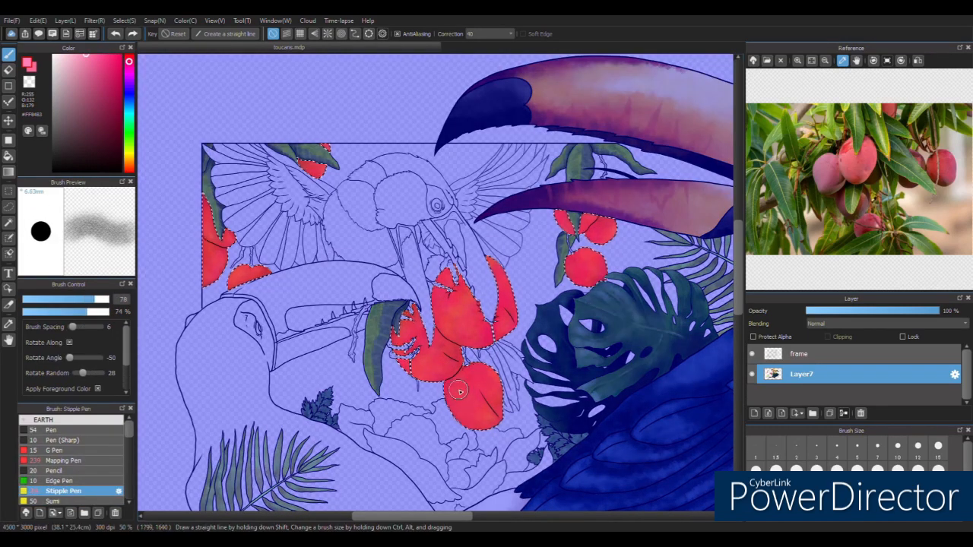
click(70, 446)
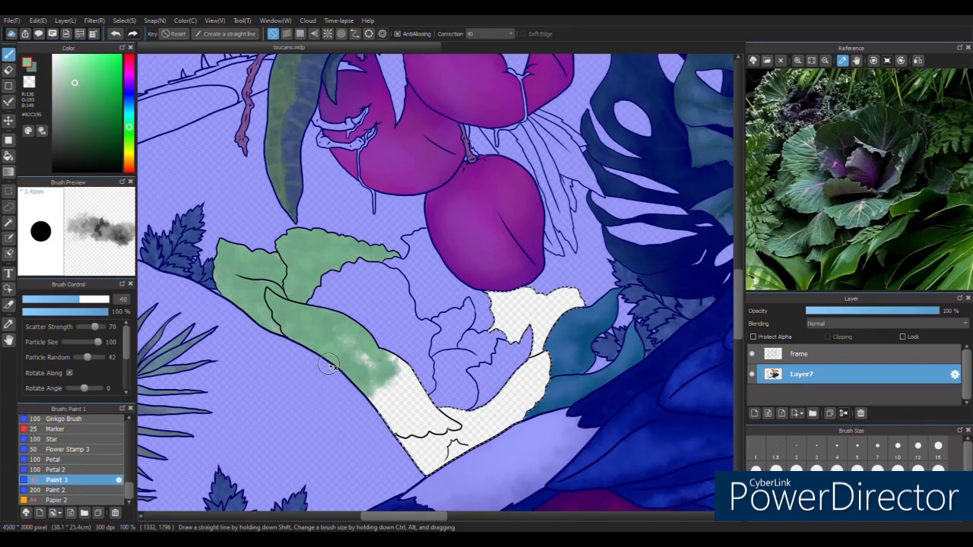
- Wash soft green watercolour inside the leaf outline below the mangoes
drag(326, 365, 365, 327)
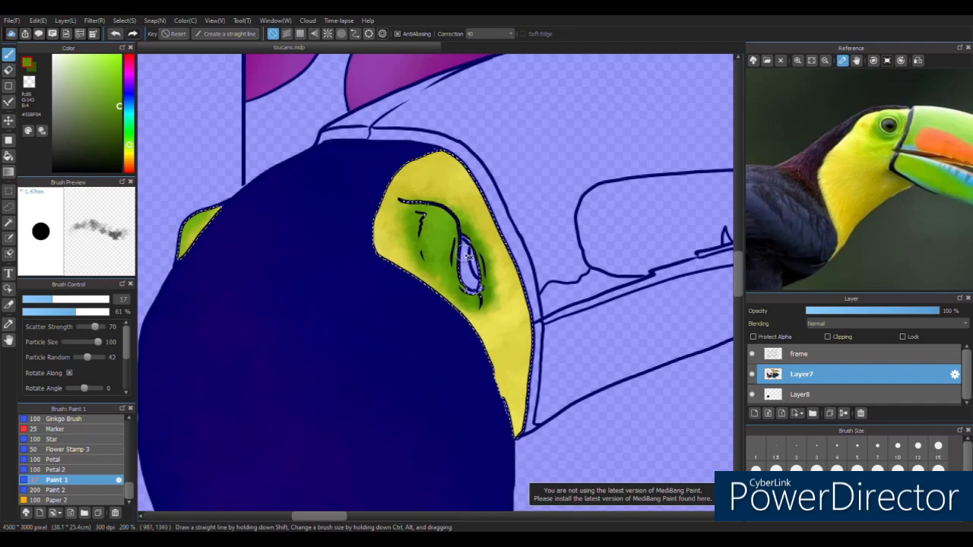
- Paint the face patch around the toucan's eye in yellow-green
drag(468, 259, 494, 297)
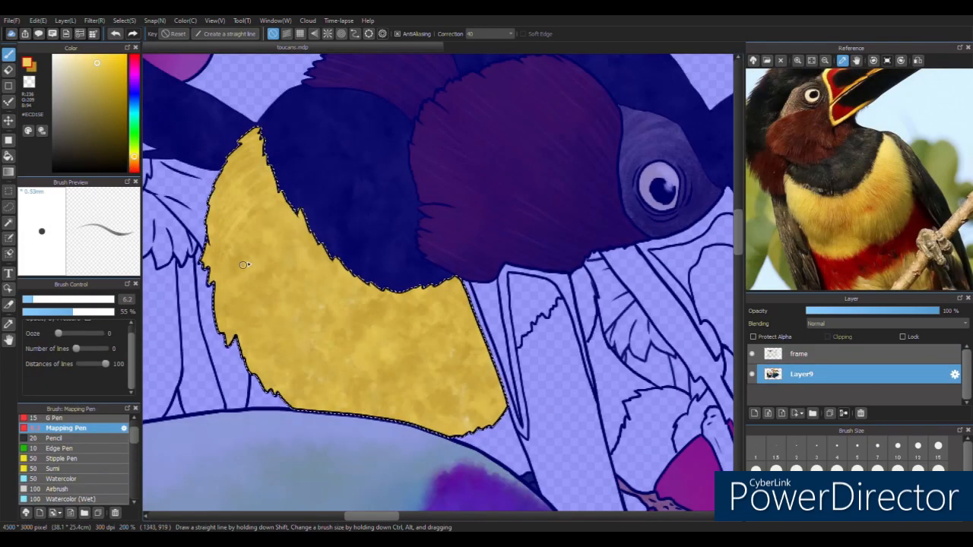
- Fill the toucan's chest region with textured yellow strokes
drag(243, 265, 399, 292)
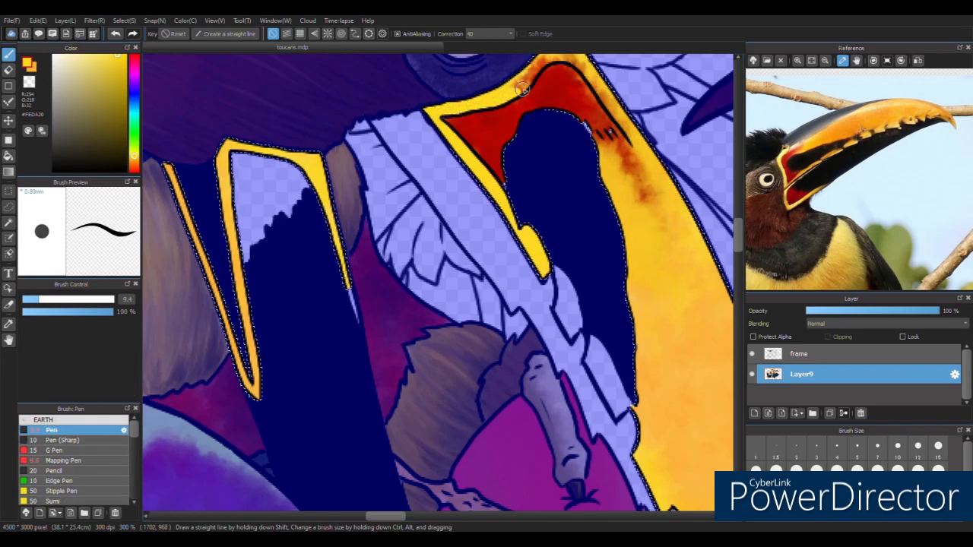
- Add yellow and red along the beak edges with a dark brown marking inside
click(797, 353)
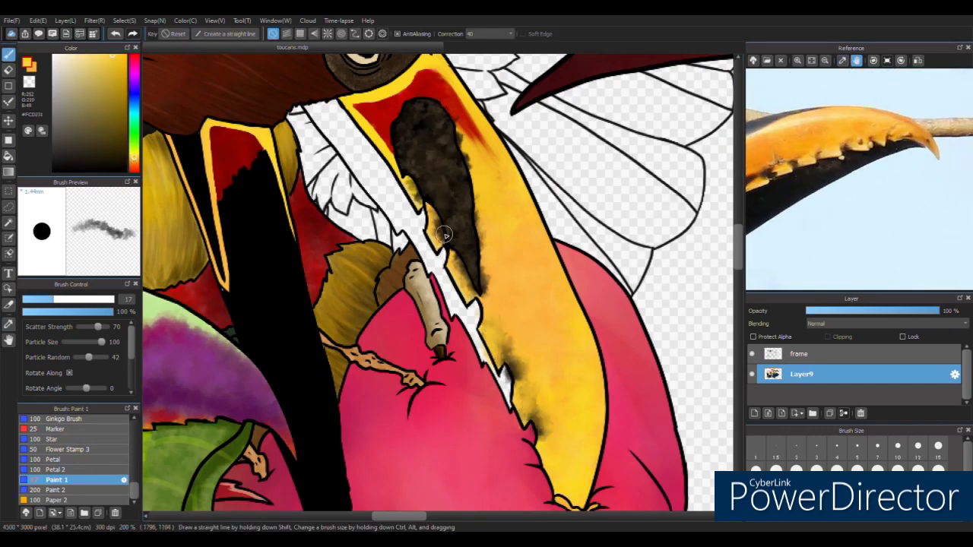
click(799, 353)
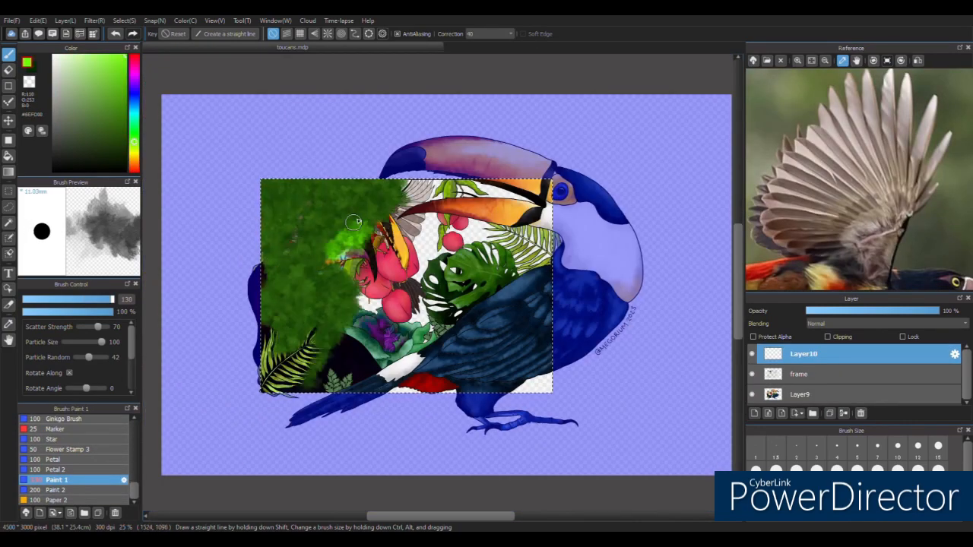
- Paint green foliage across the framed background on Layer10 and blur it soft
drag(353, 221, 347, 252)
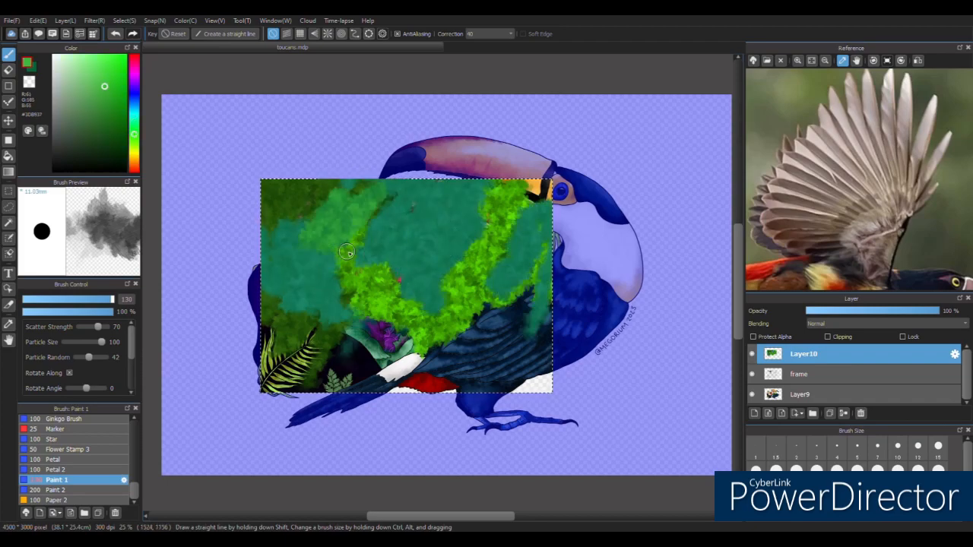
drag(342, 251, 456, 304)
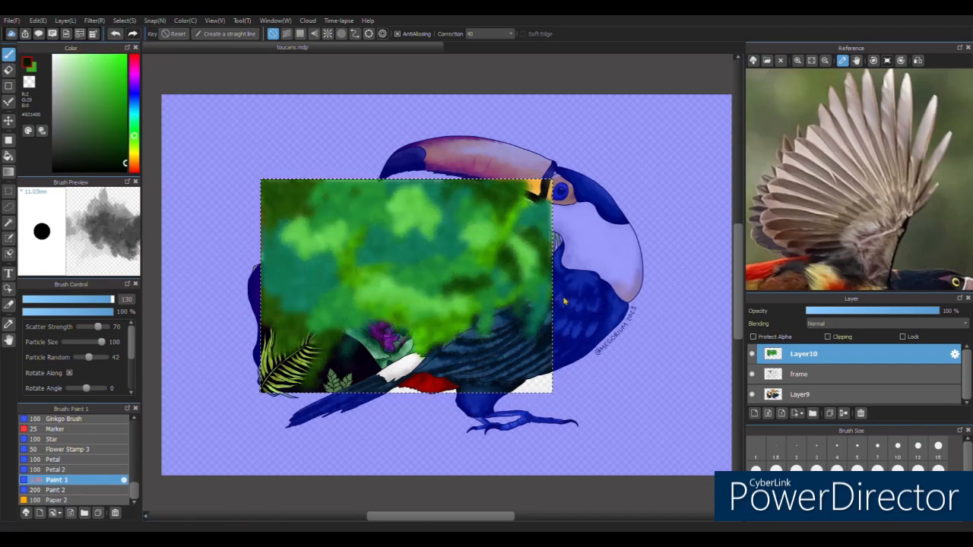